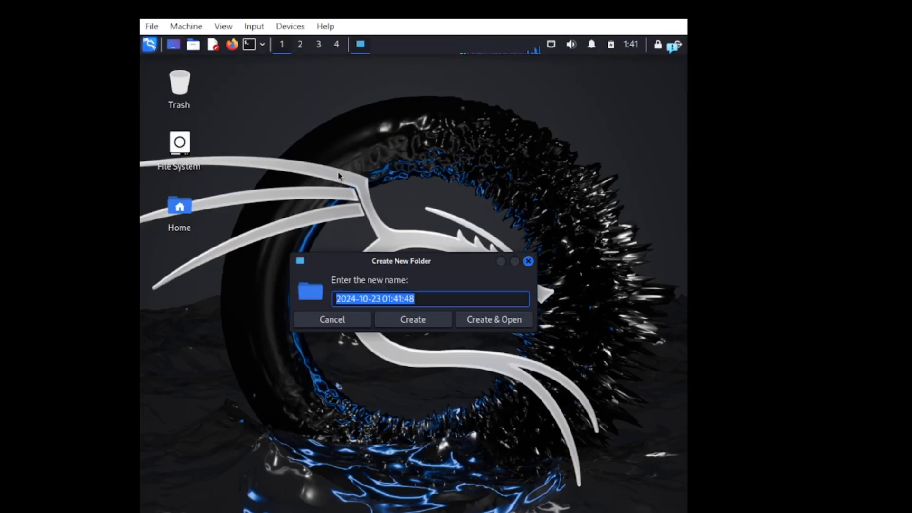
Step: Create a DFID folder in the kali home folder and open it in Thunar
type("DFI")
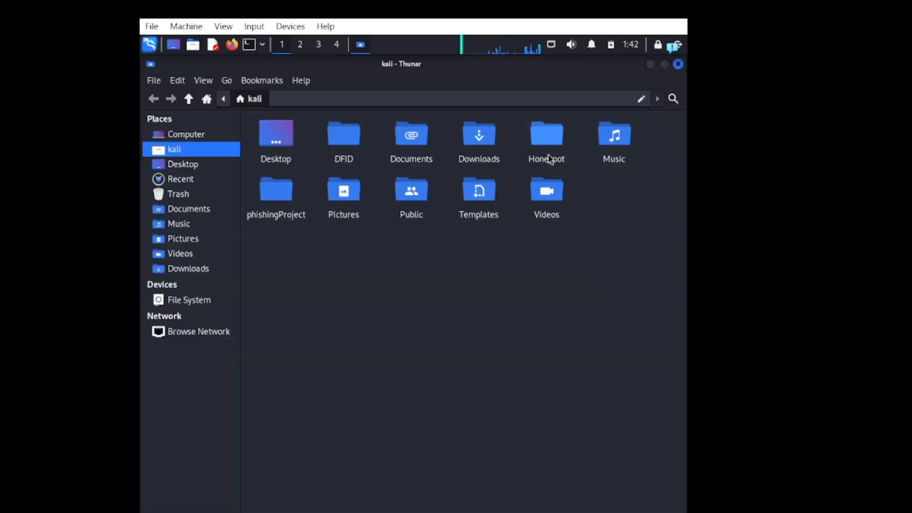
right_click(400, 134)
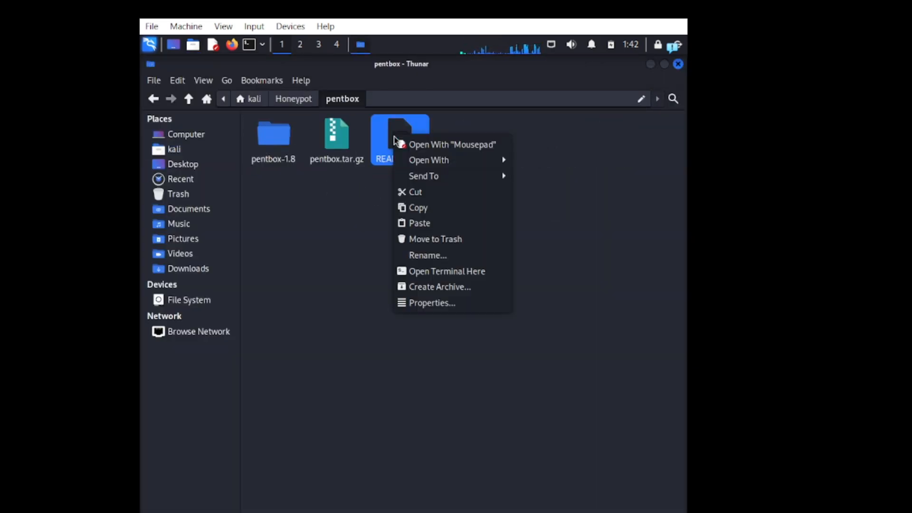
left_click(173, 149)
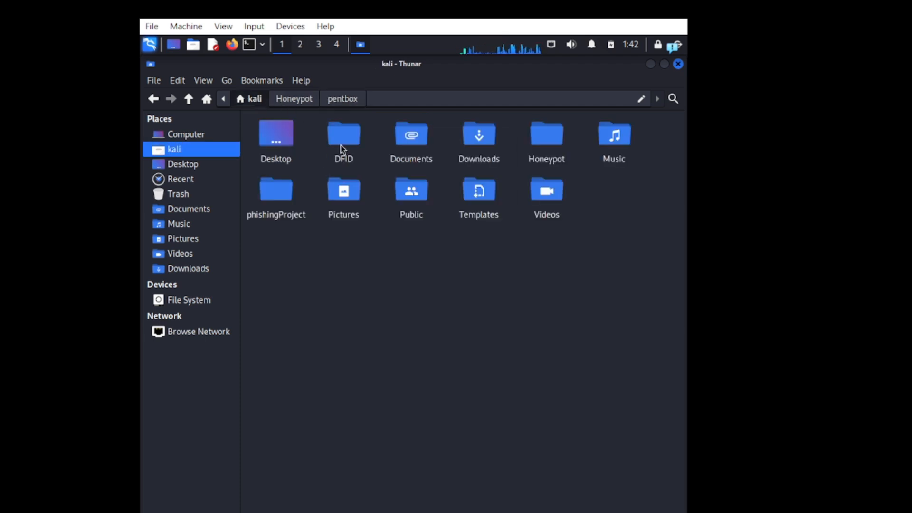
double_click(343, 134)
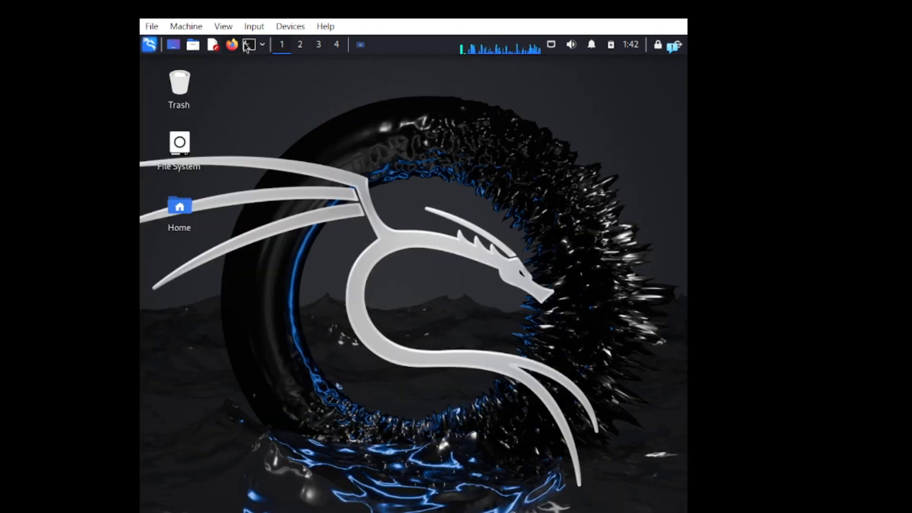
Step: In a new terminal, create the ~/DFID/recoverFiles folder with mkdir
left_click(247, 45)
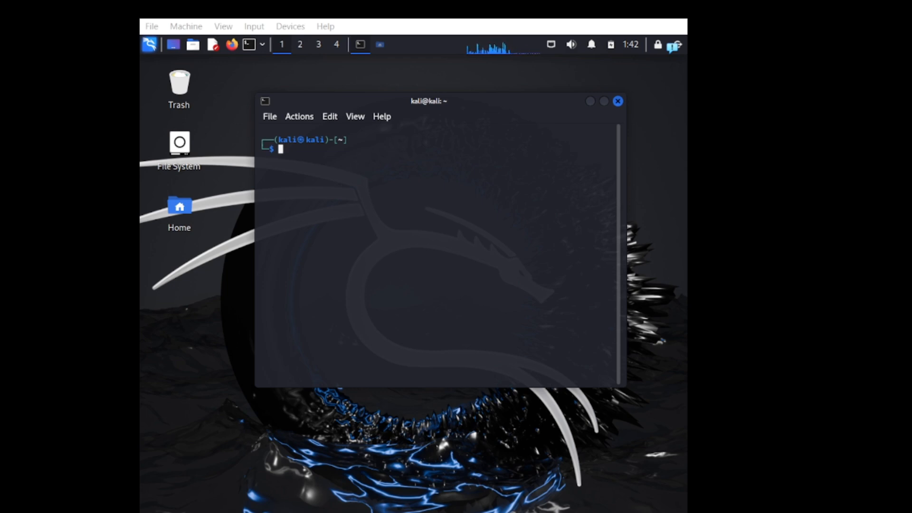
type("mkdir ~/DFID/recoveredFiles")
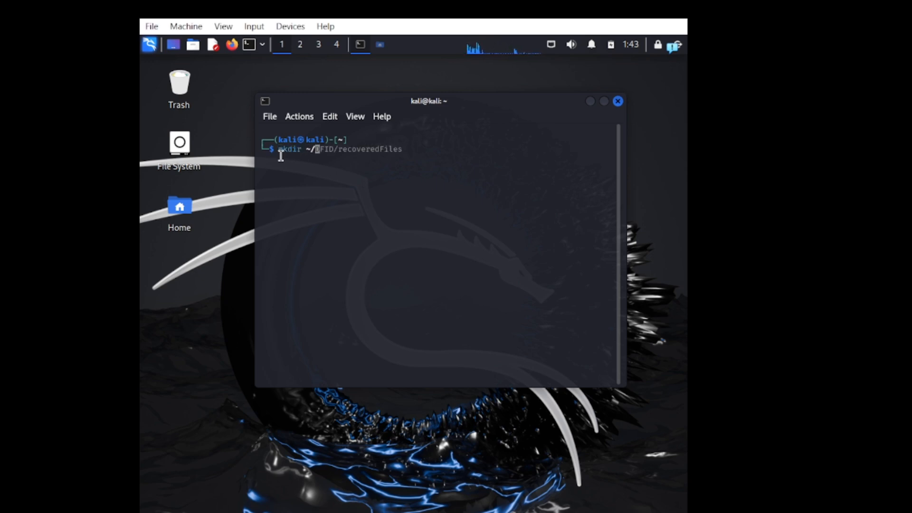
type("/")
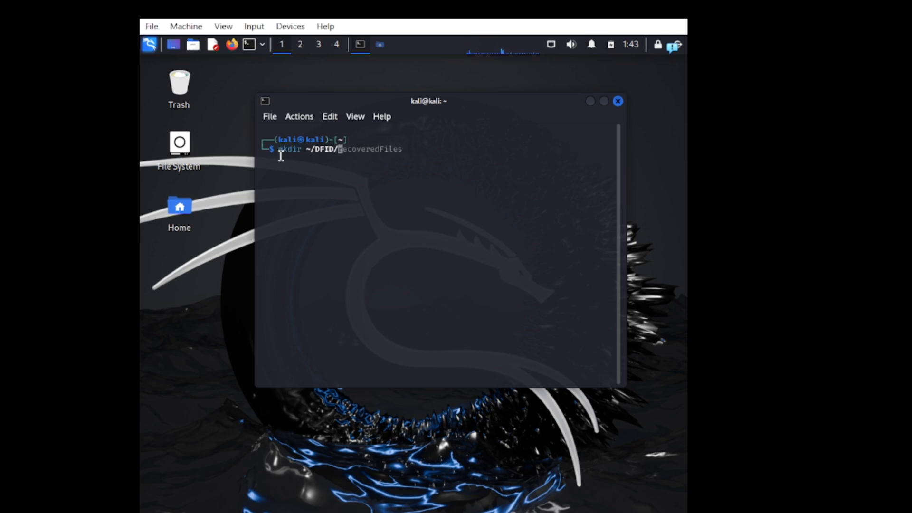
type("recoverFiles")
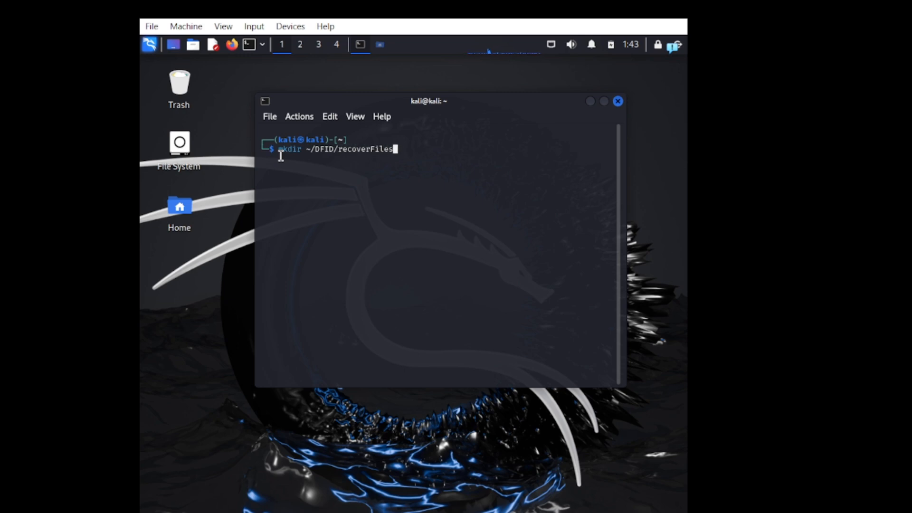
key("Return")
type("df -h")
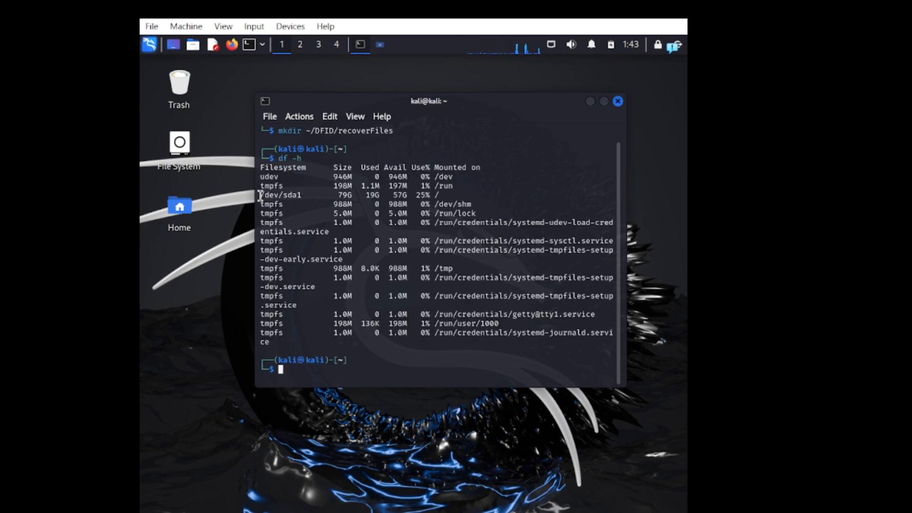
Step: List block devices with lsblk and prepare sudo scalpel /dev/sda1 -o ~/DFID/recoverFiles
type("lsblk")
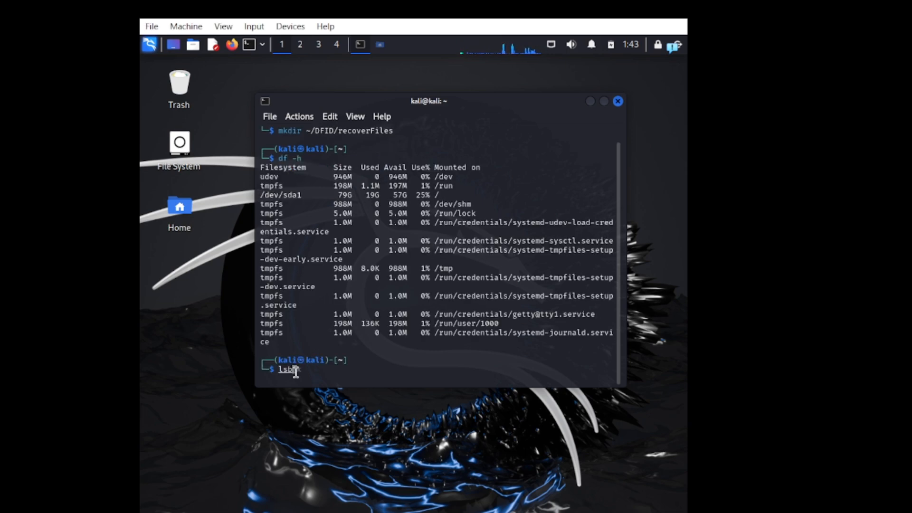
key("Return")
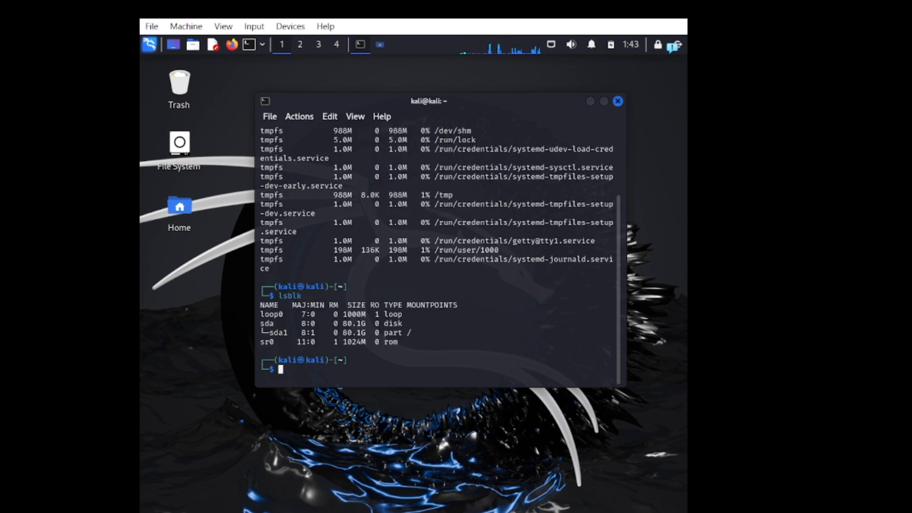
type("sha256sum ~/DFID/recoveredFiles.img > ~/DFID/recoveredFiles.img.sha256")
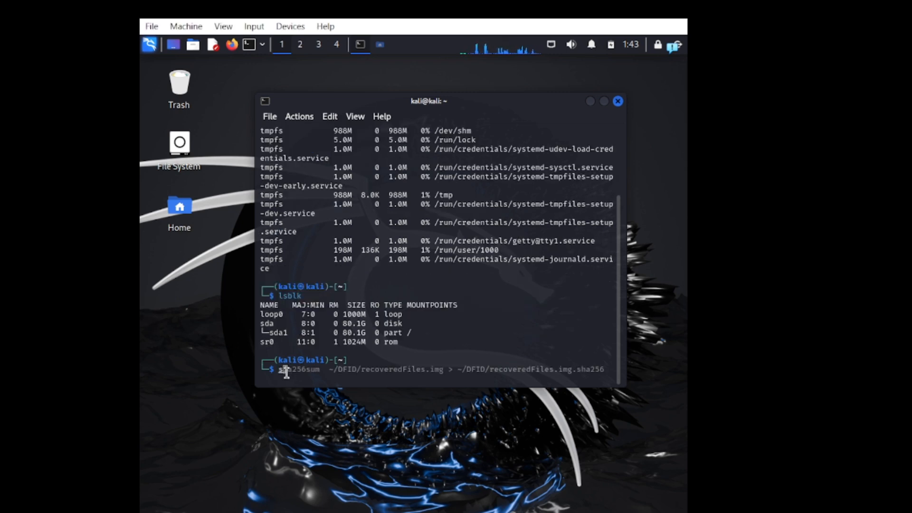
type("sudo scalpel /dev/sda1 -o ~/DFID/recoveredFiles")
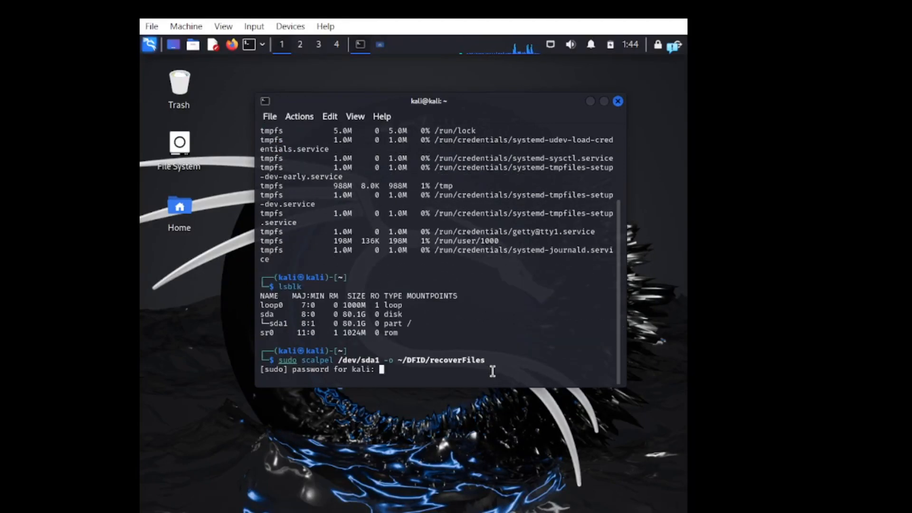
Step: Submit the sudo password so scalpel carves /dev/sda1, reporting 62798 files, then prepare cd ~/DFID/recoverFiles
key("Return")
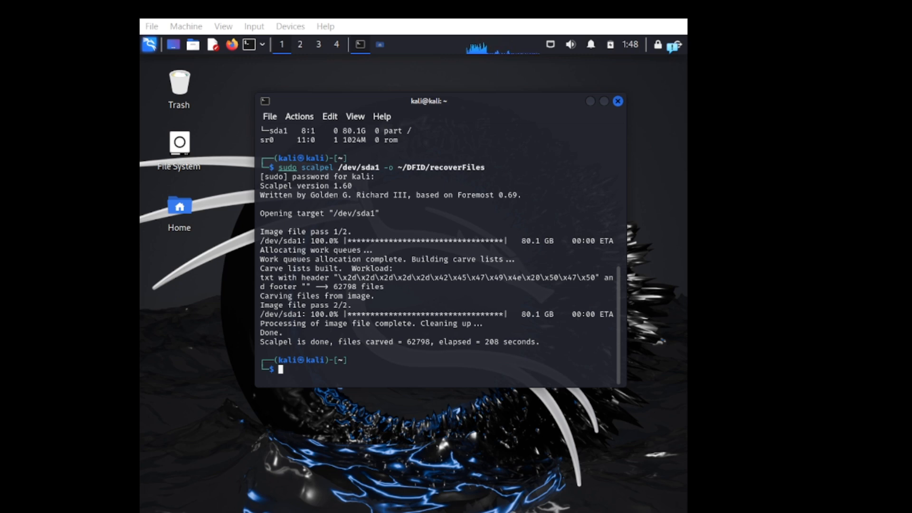
type("cd ~/DFID/recoveredFiles")
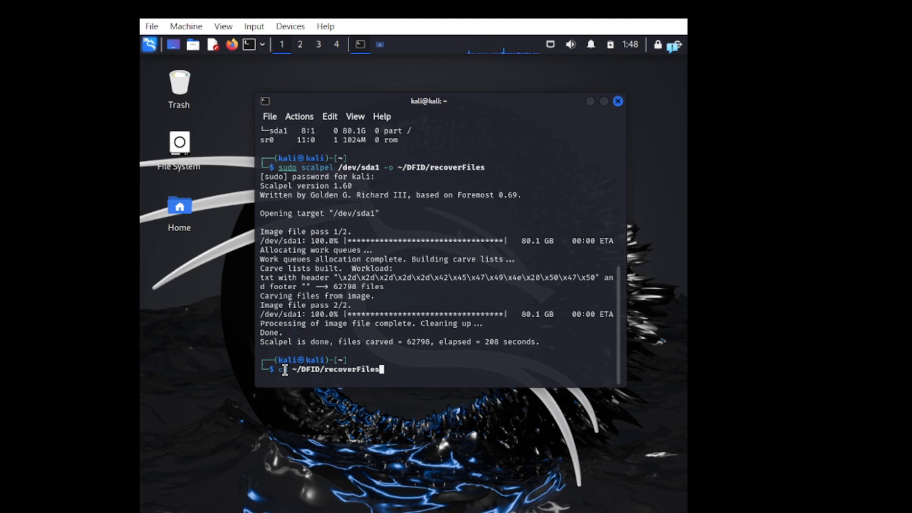
Step: Enter recoverFiles and run grep -r "README.md" ~/DFID/recoverFiles, returning binary file matches
key("Return")
type("ls")
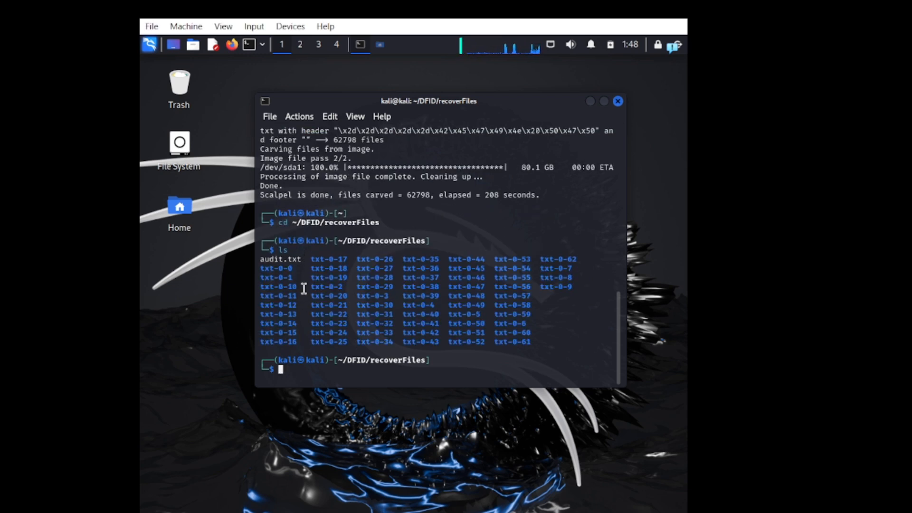
type("grep -r")
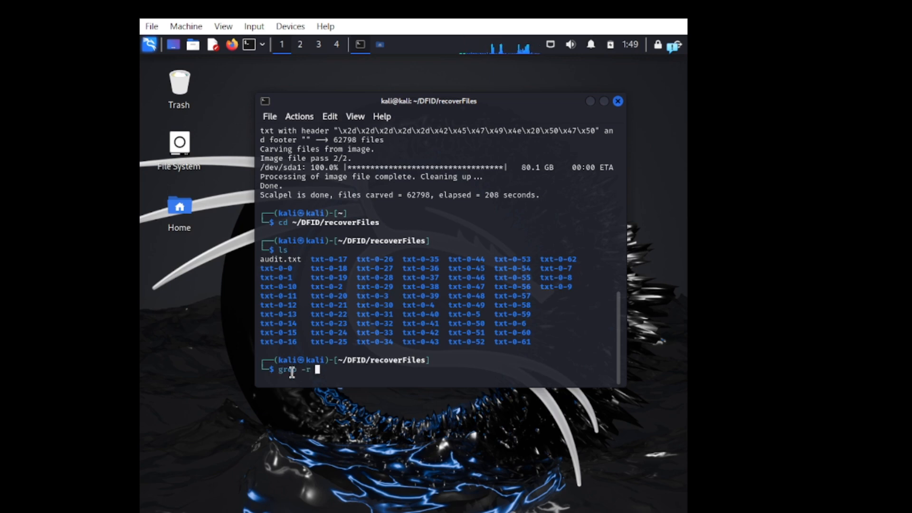
type("\"README")
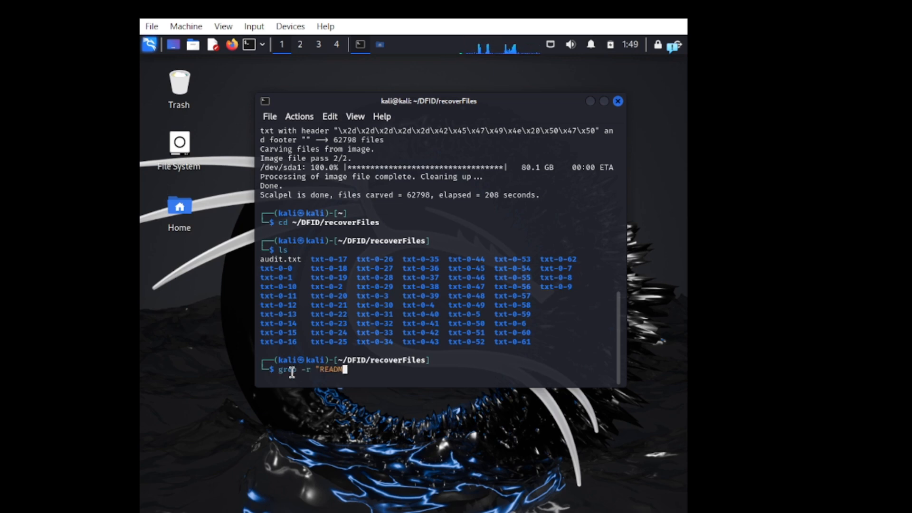
type("E.md\"")
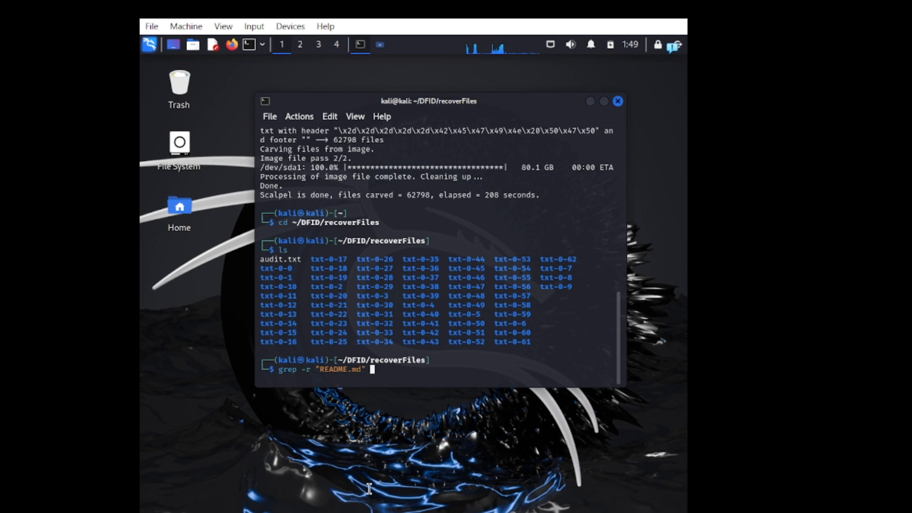
type("~/D")
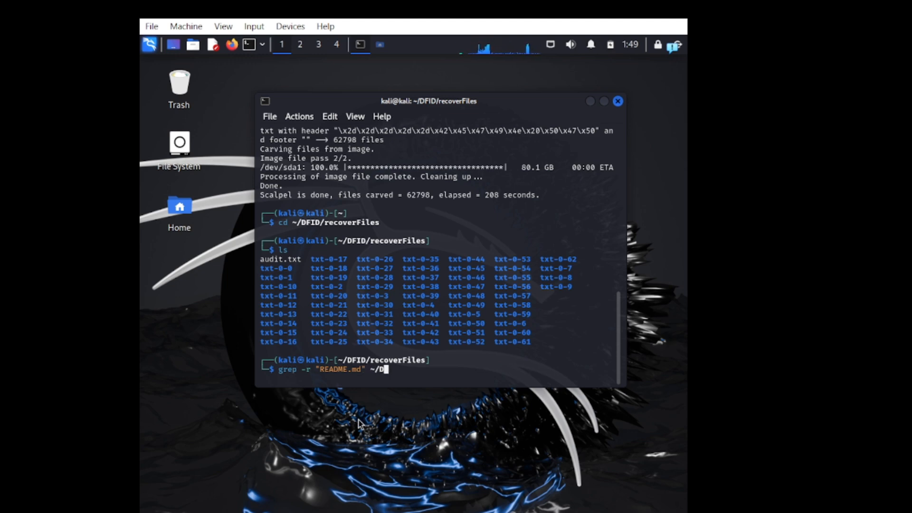
type("FID/recover")
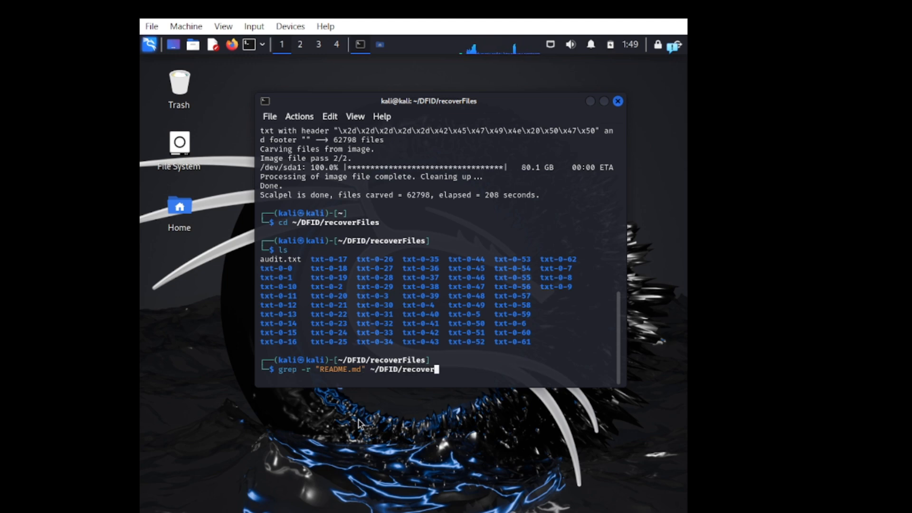
key("Return")
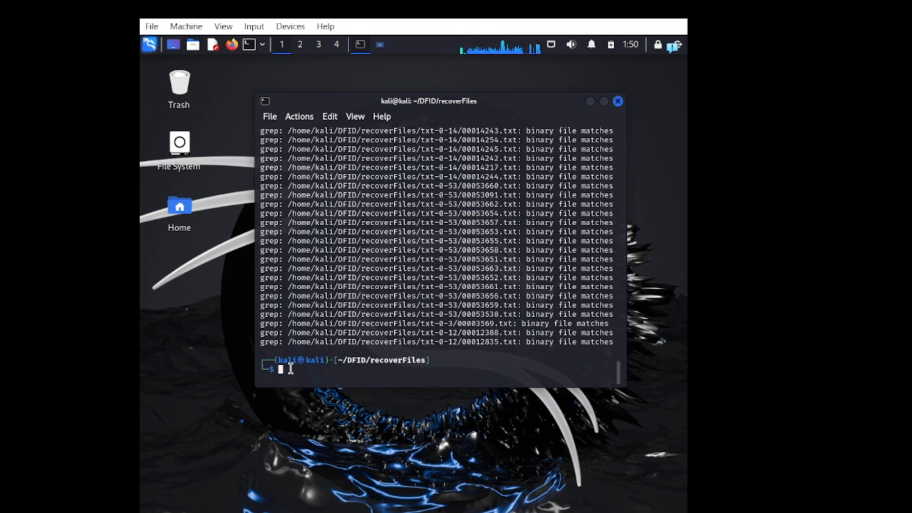
Step: Create a 1000 MB zero-filled recoverFiles.img with dd using bs=1M
type("cd ~/DFID/recoverFiles")
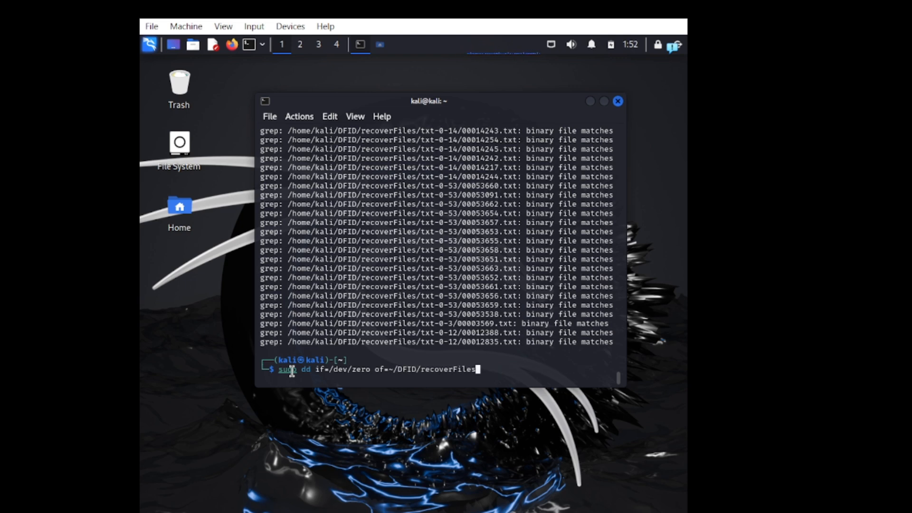
type(".img bs=")
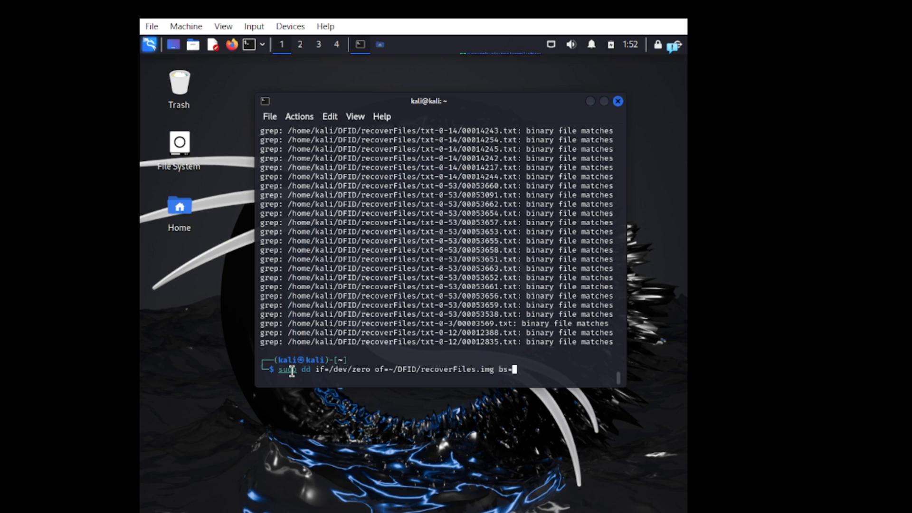
type("1M count=")
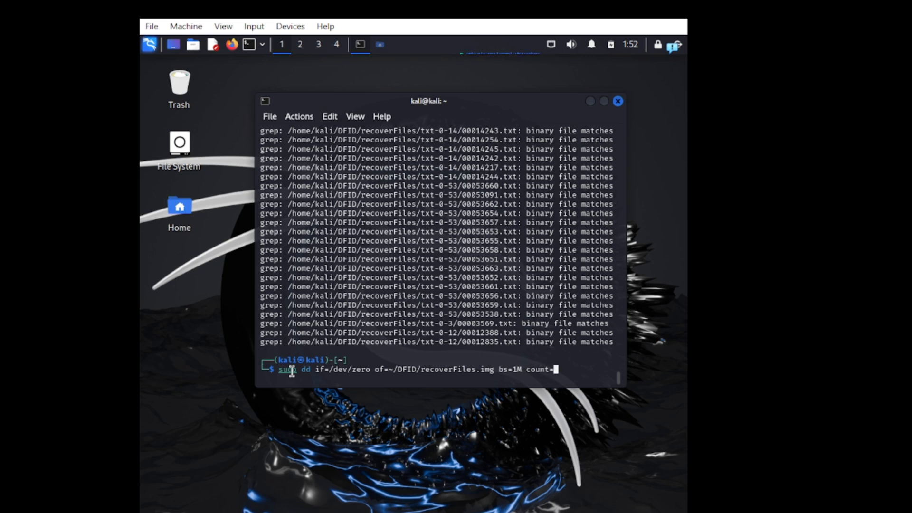
key("Return")
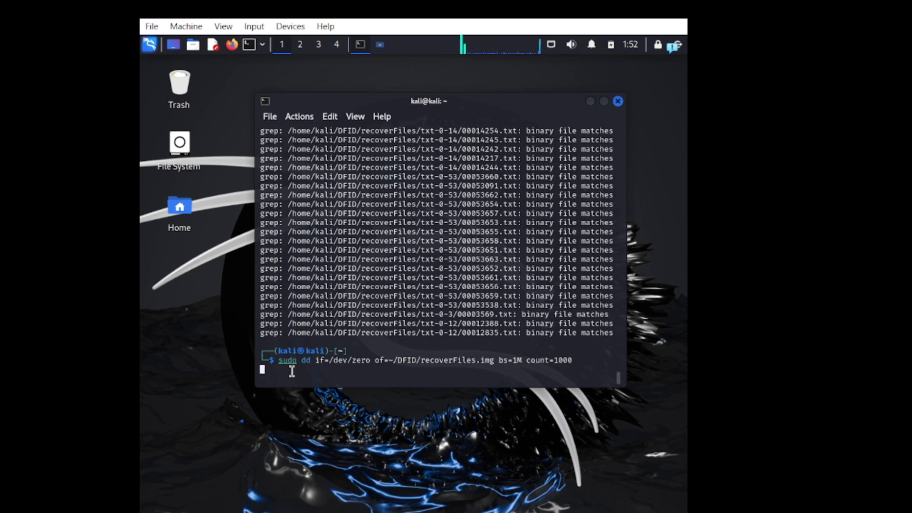
key("Return")
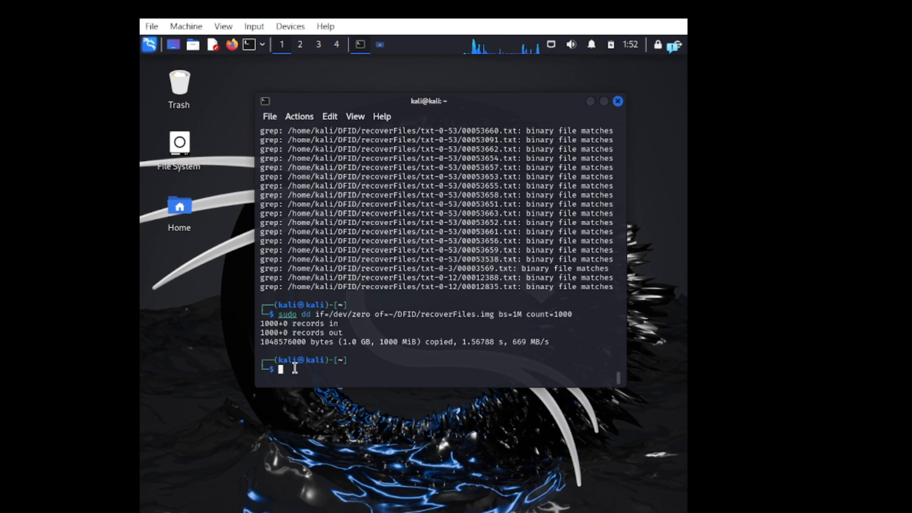
Step: Loop-mount recoverFiles.img at /mnt and copy ~/DFID/recoverFiles/* into /mnt recursively
type("sudo mount -o loop ~/DFID/recoveredFiles.img /mnt")
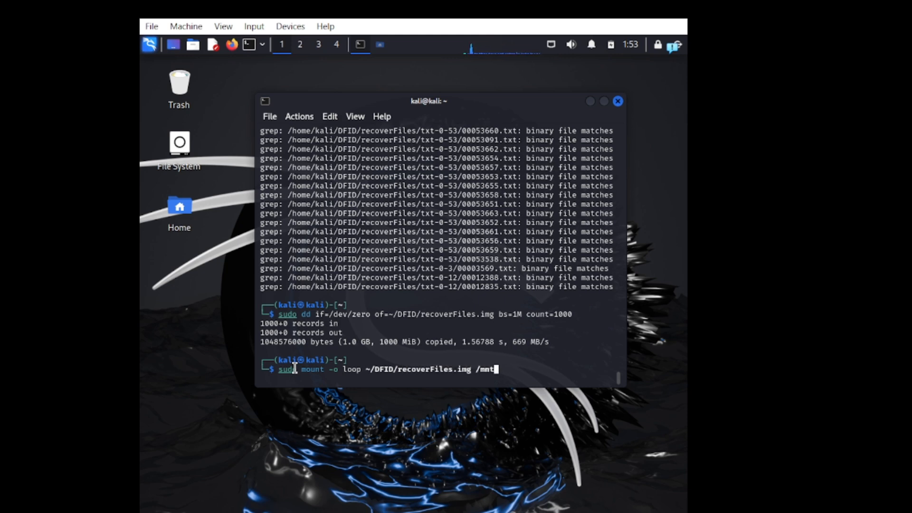
key("Return")
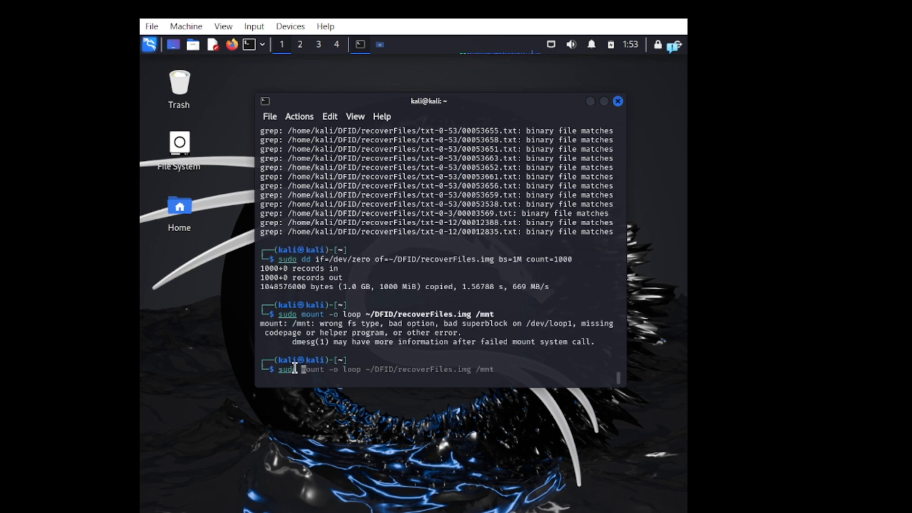
type("cp -r ~/DFID/recoveredFiles/* /mnt")
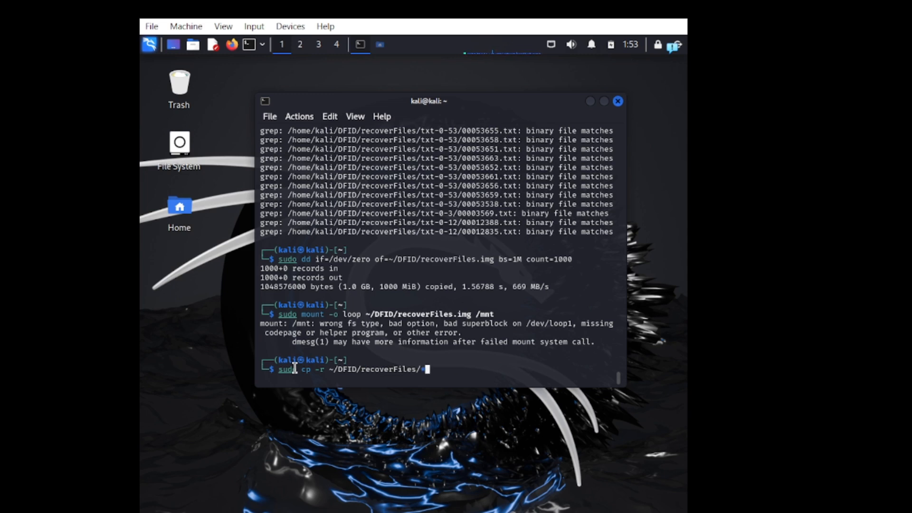
type("* /mnt")
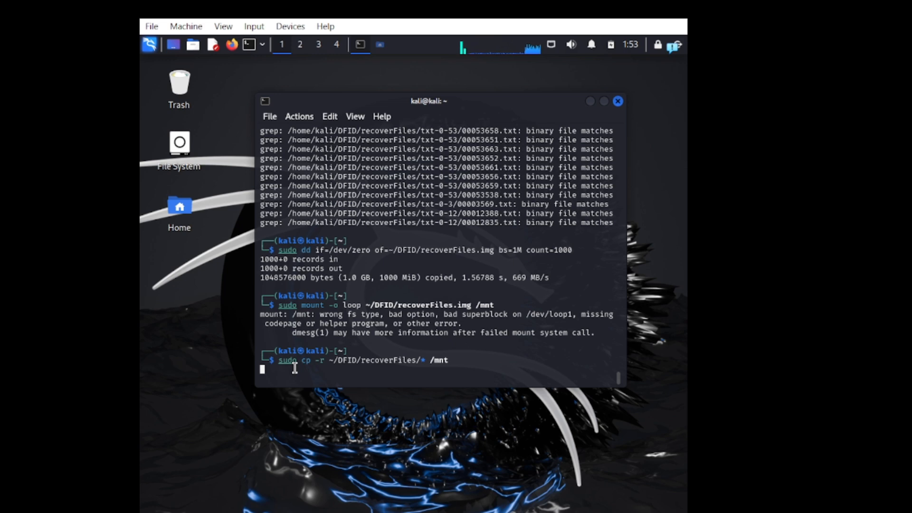
mouse_move(274, 383)
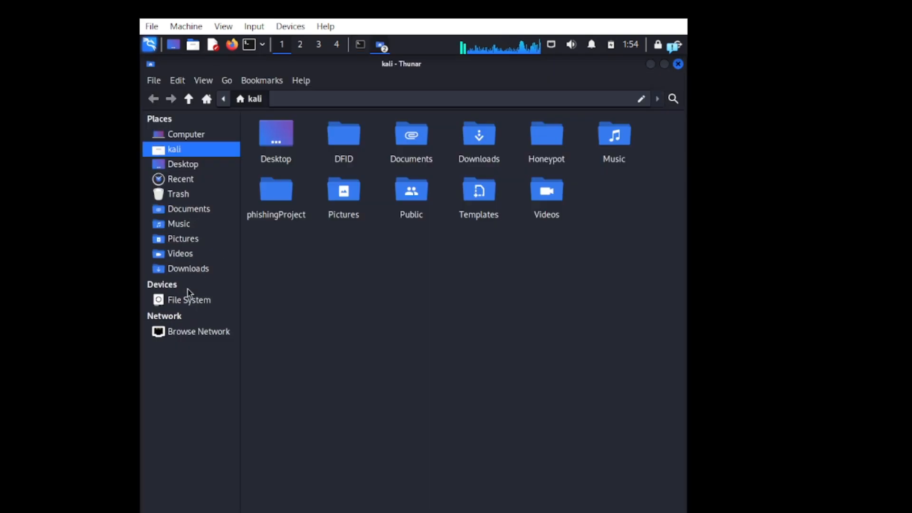
Step: Open /etc/scalpel/scalpel.conf in Mousepad to view the txt carving entry, then close it
left_click(189, 299)
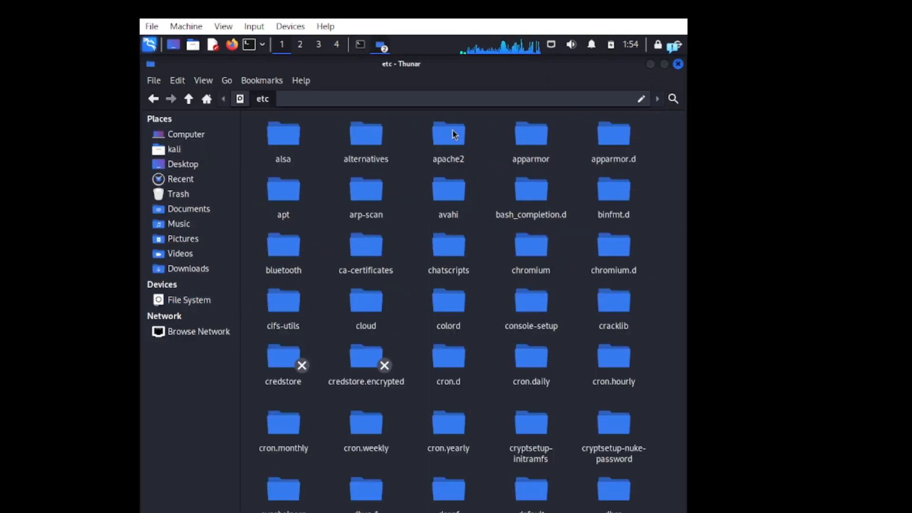
scroll("down", 3)
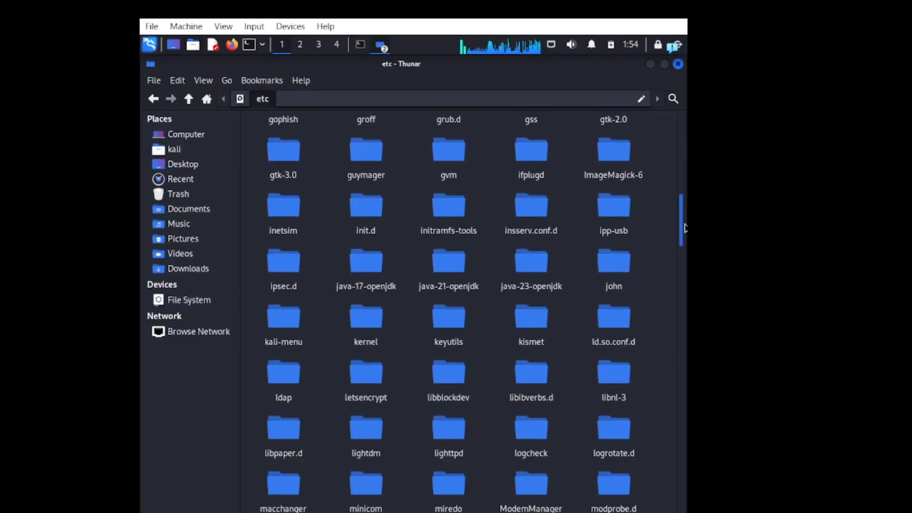
scroll("down", 3)
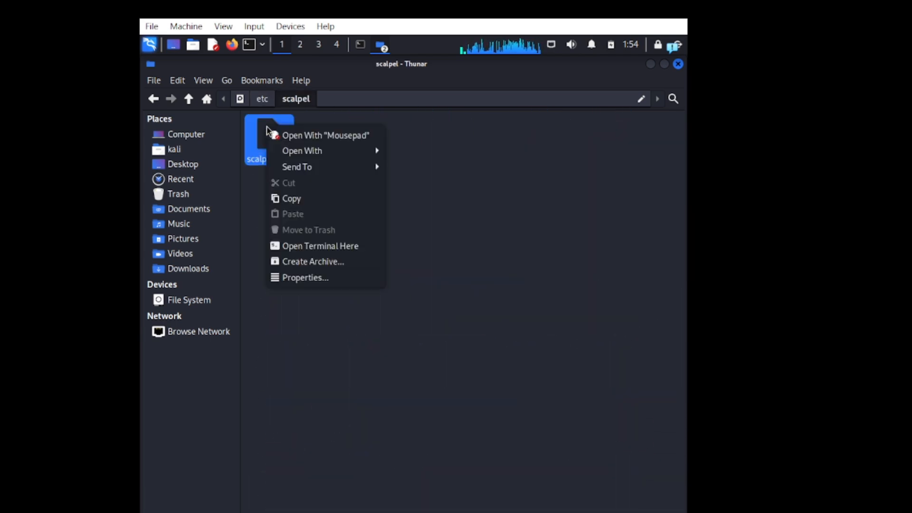
left_click(325, 135)
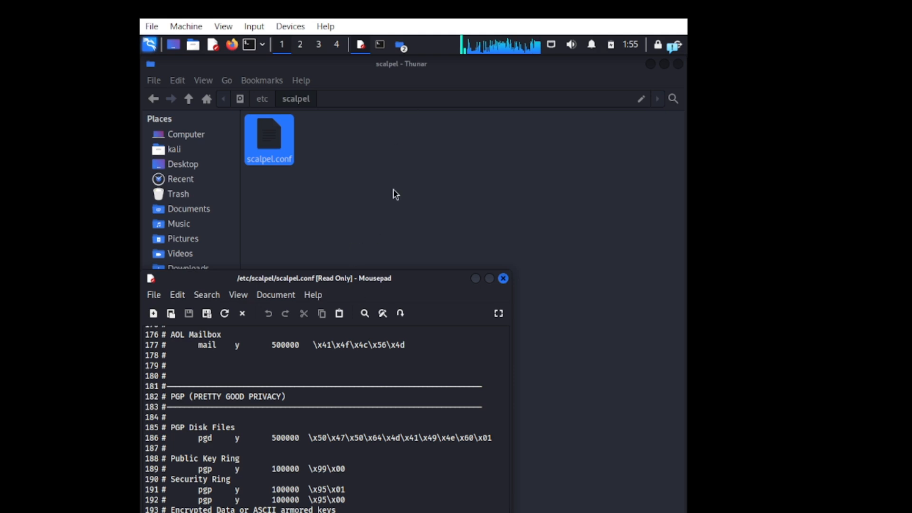
left_click(503, 279)
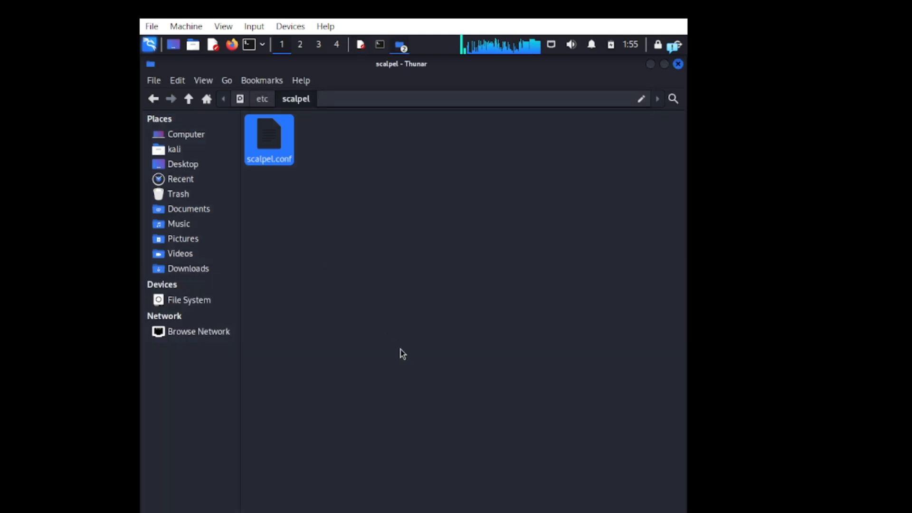
double_click(268, 134)
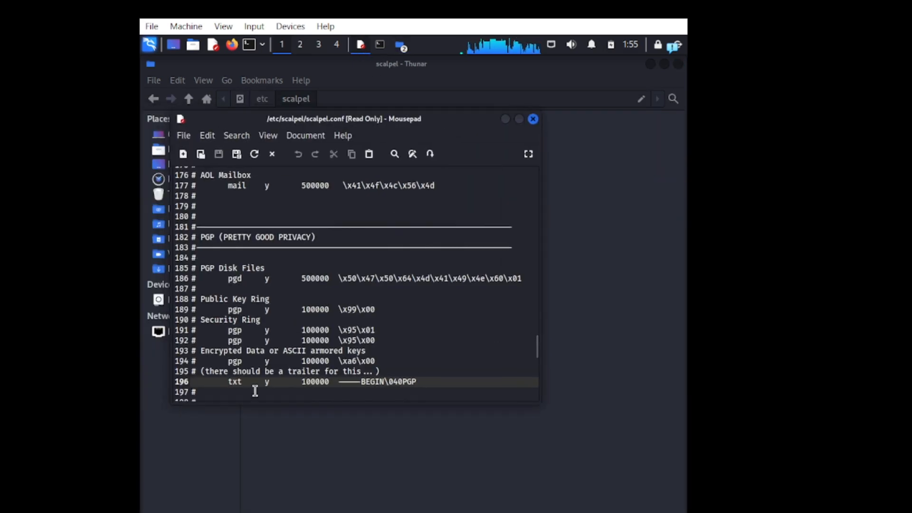
mouse_move(532, 119)
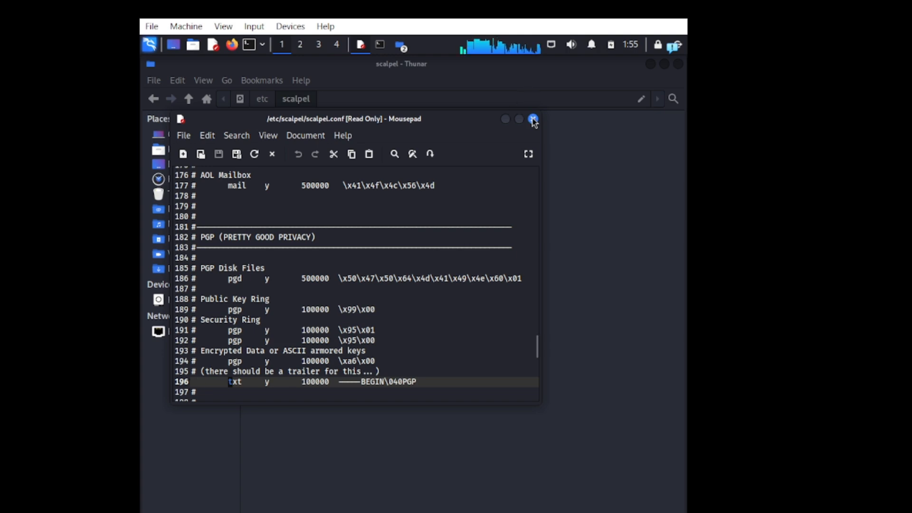
left_click(532, 118)
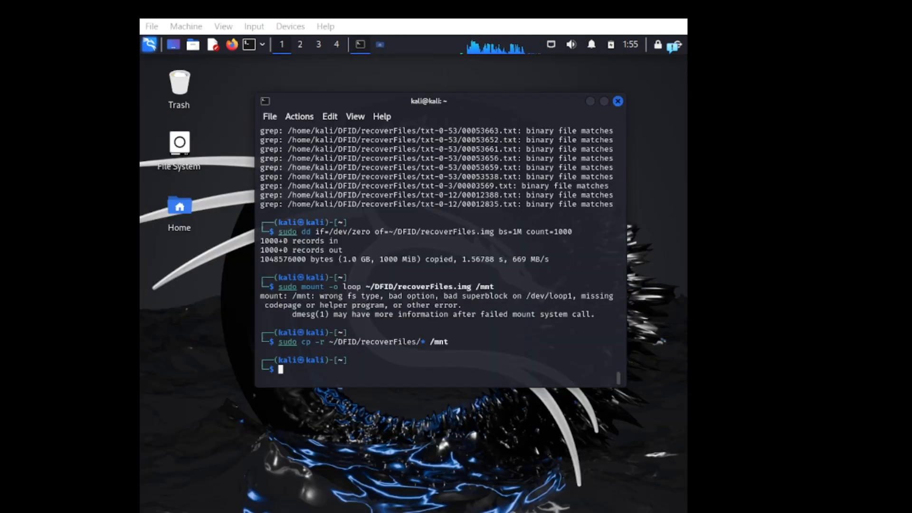
mouse_move(304, 375)
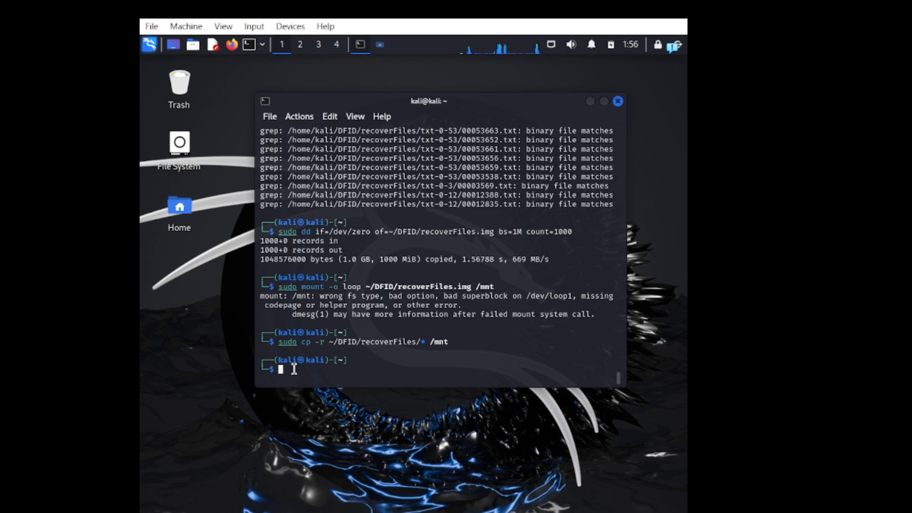
Step: Unmount /mnt, rerun the loop-mount from history, and list /mnt showing audit.txt and txt folders
type("sudo umount /mnt")
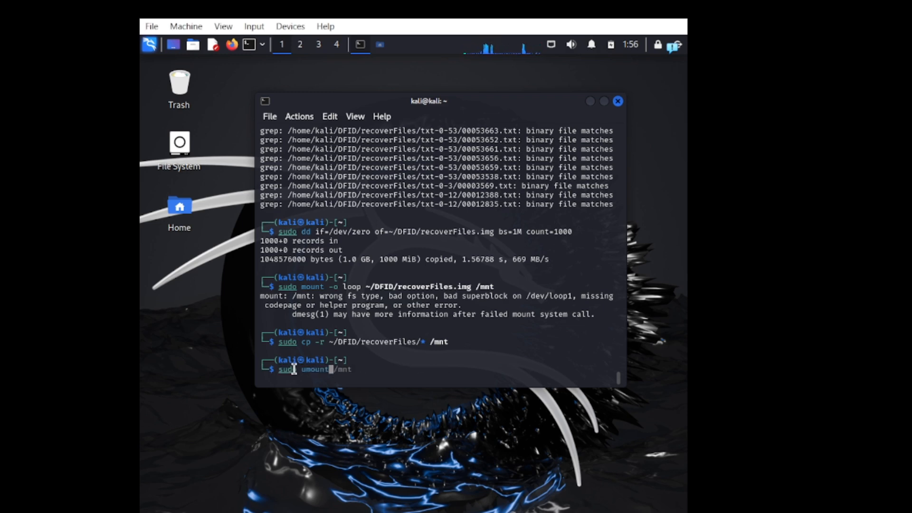
key("Return")
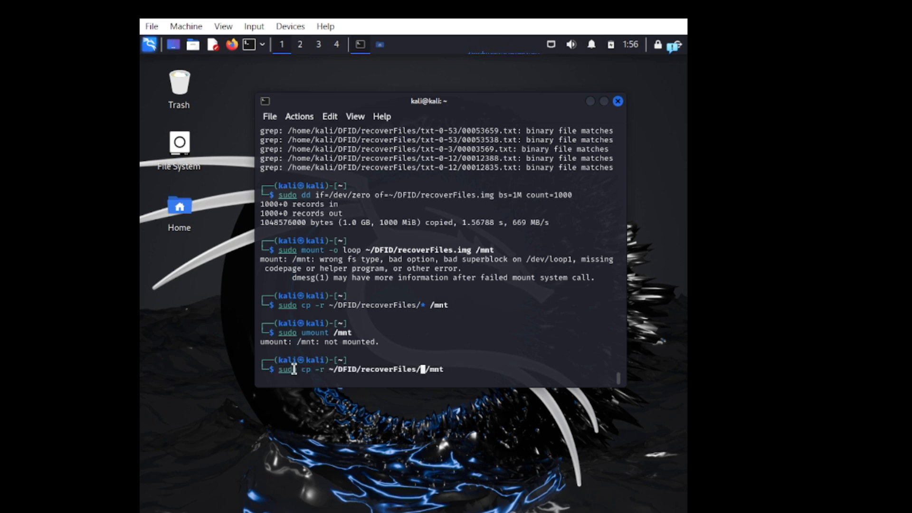
key("Up")
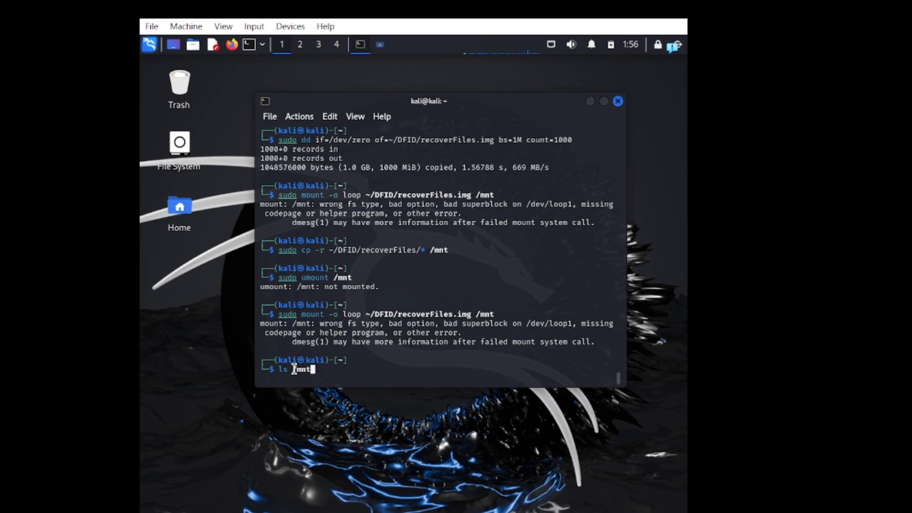
key("Return")
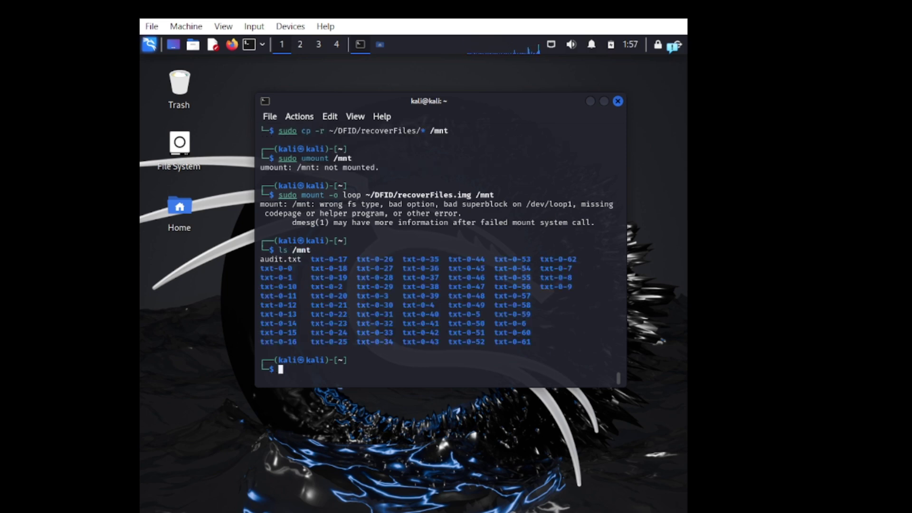
mouse_move(289, 374)
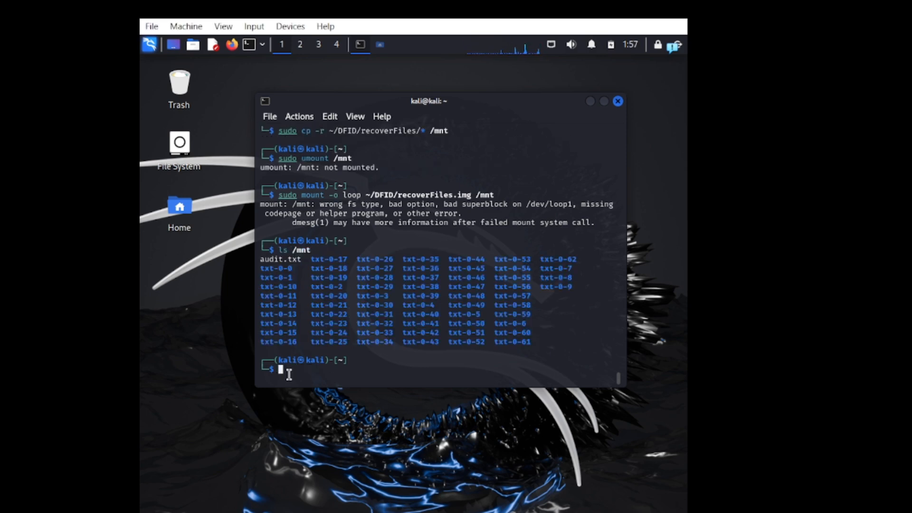
type("sudo umount /mnt")
type("md5sum")
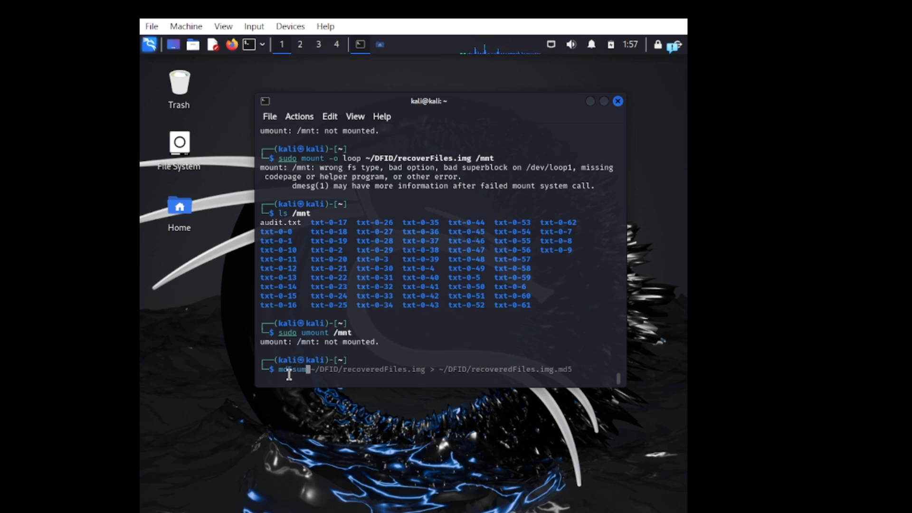
Step: Save md5sum and sha256sum hashes of ~/DFID/recoverFiles.img to .md5 and .sha256 files
key("ctrl+k")
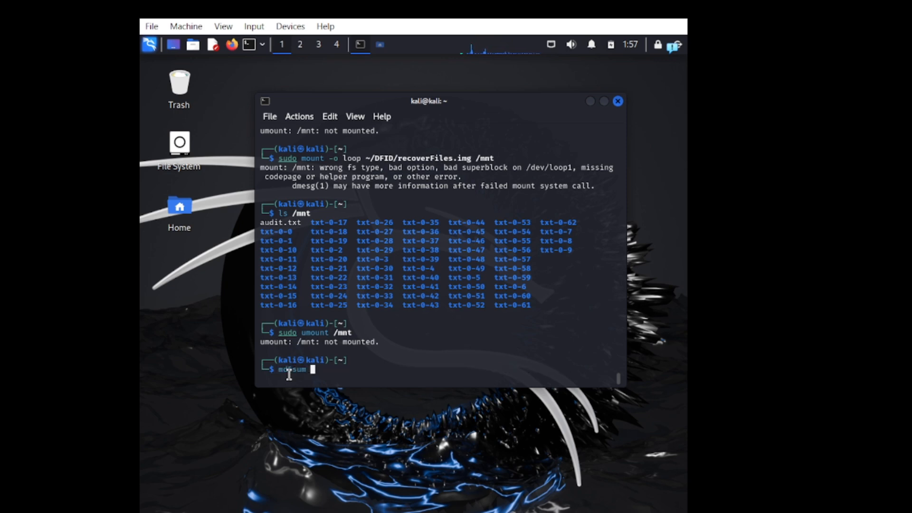
type("~/DFID/recoveredFiles.img > ~/DFID/recoveredFiles.img.md5")
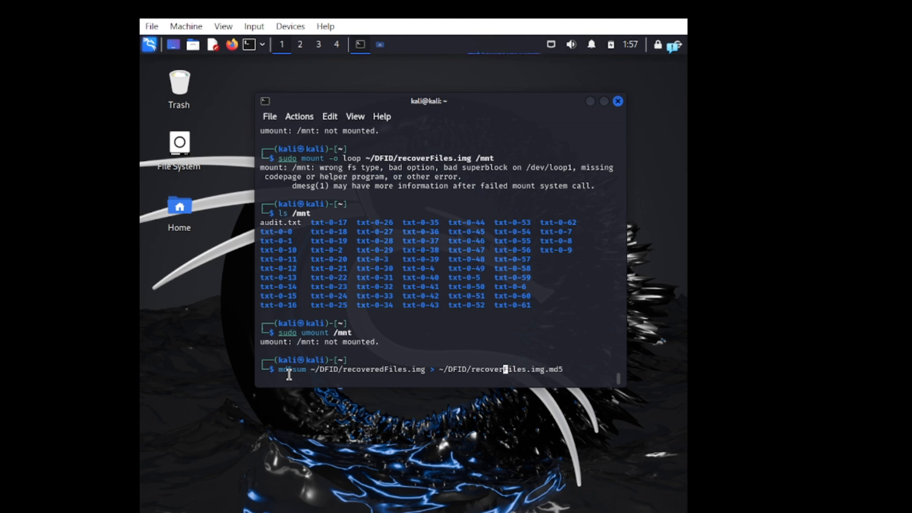
key("BackSpace")
type("sha2")
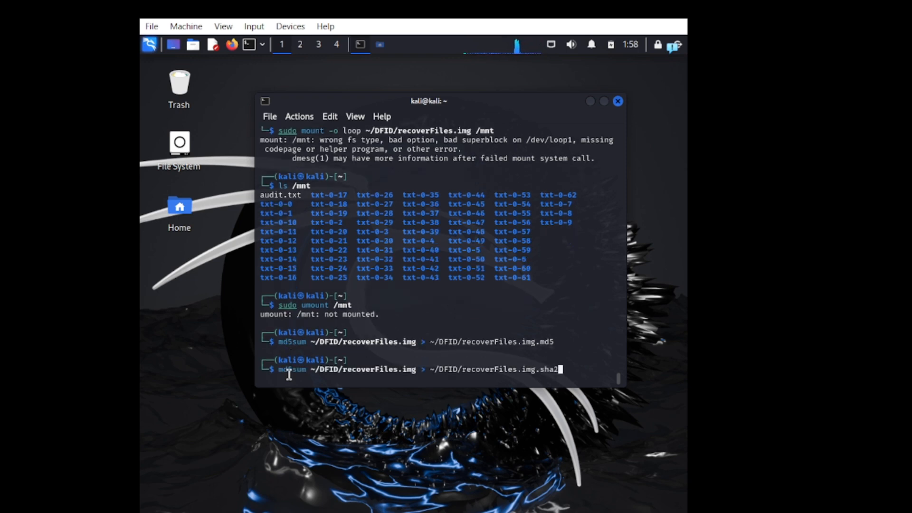
type("56")
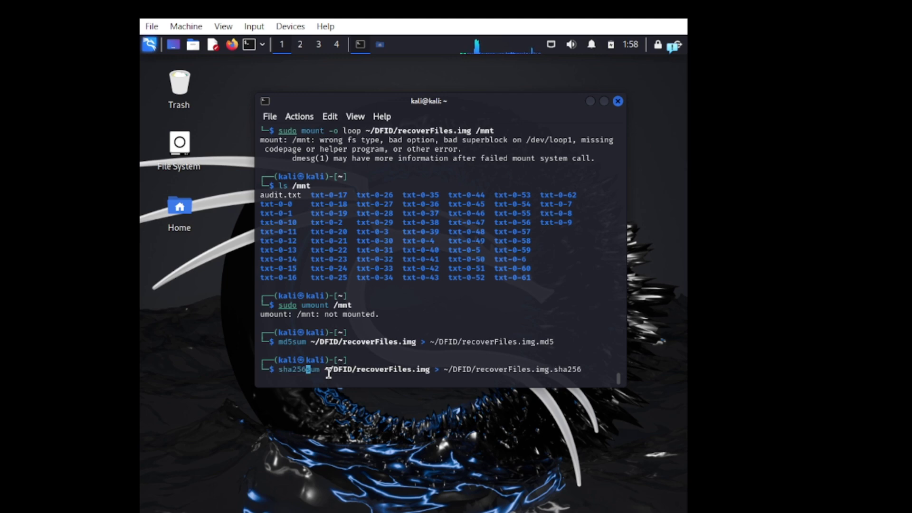
key("Return")
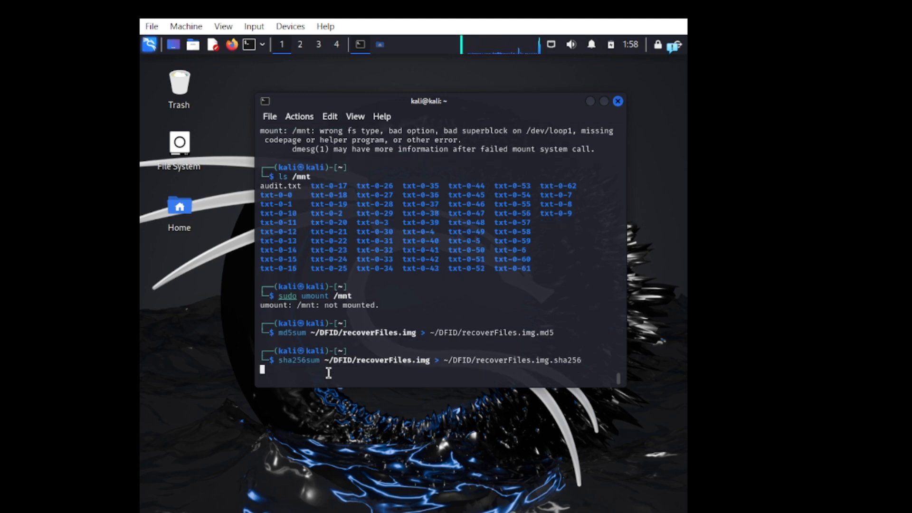